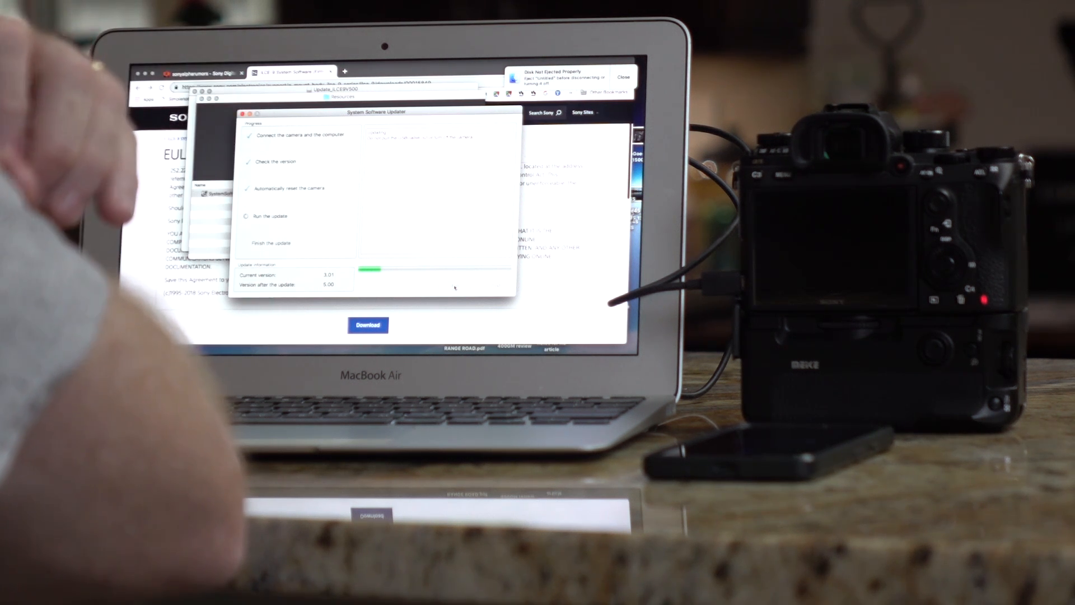
pyautogui.moveTo(171, 206)
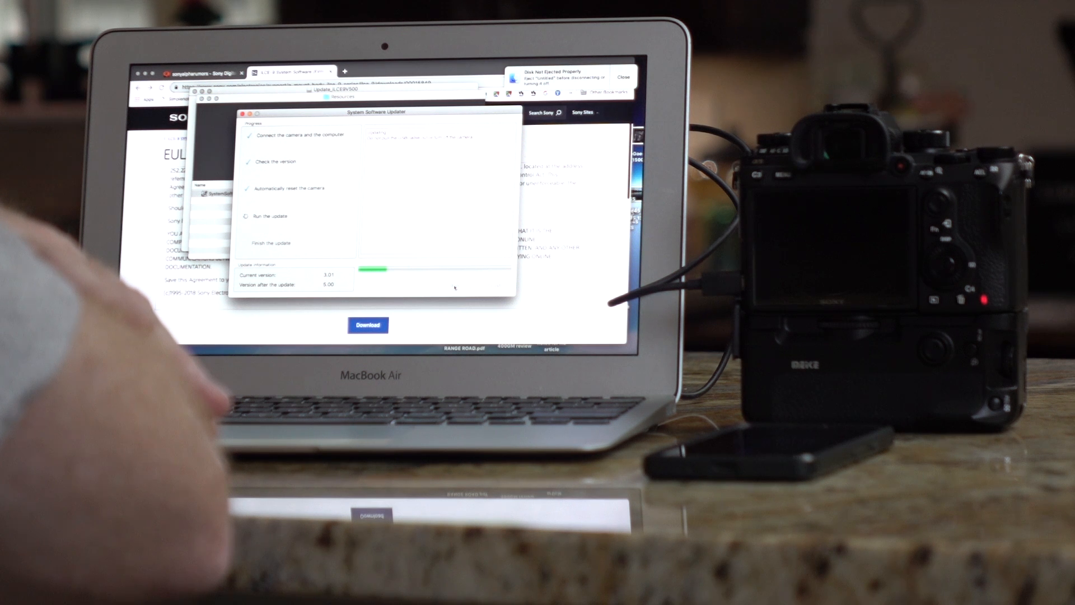
pyautogui.moveTo(103, 171)
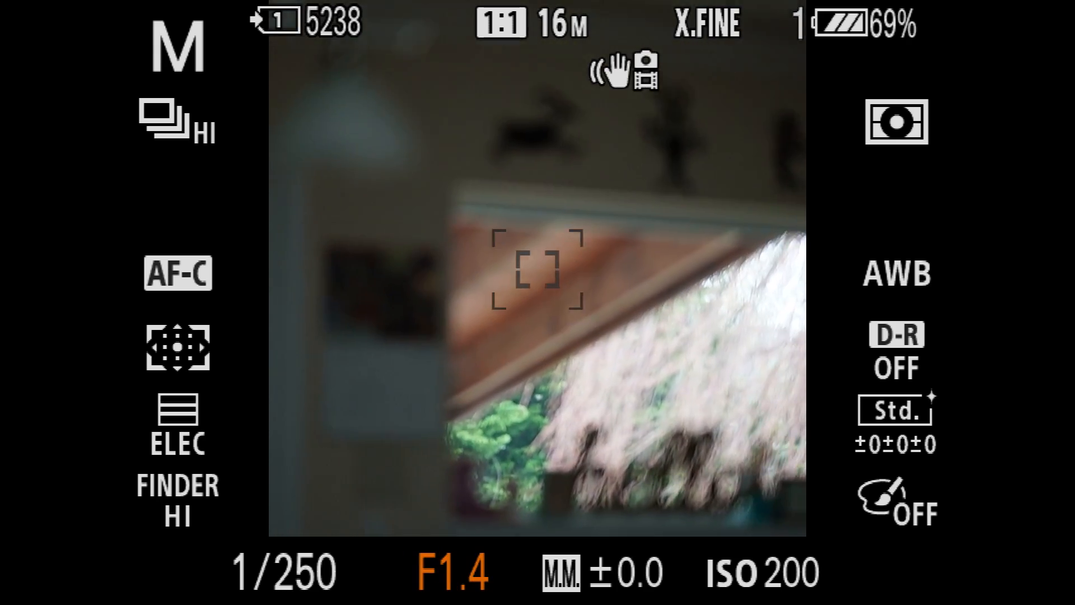
# Leave the Focus Area list and move through the Fn quick menu to the Focus Area tile
pyautogui.click(537, 277)
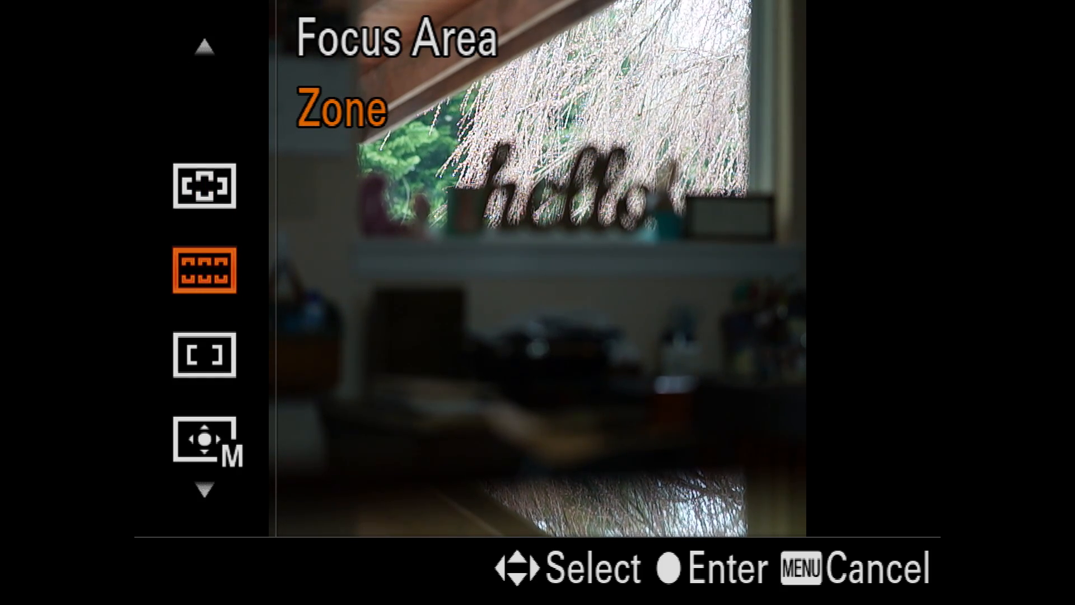
pyautogui.scroll(-3)
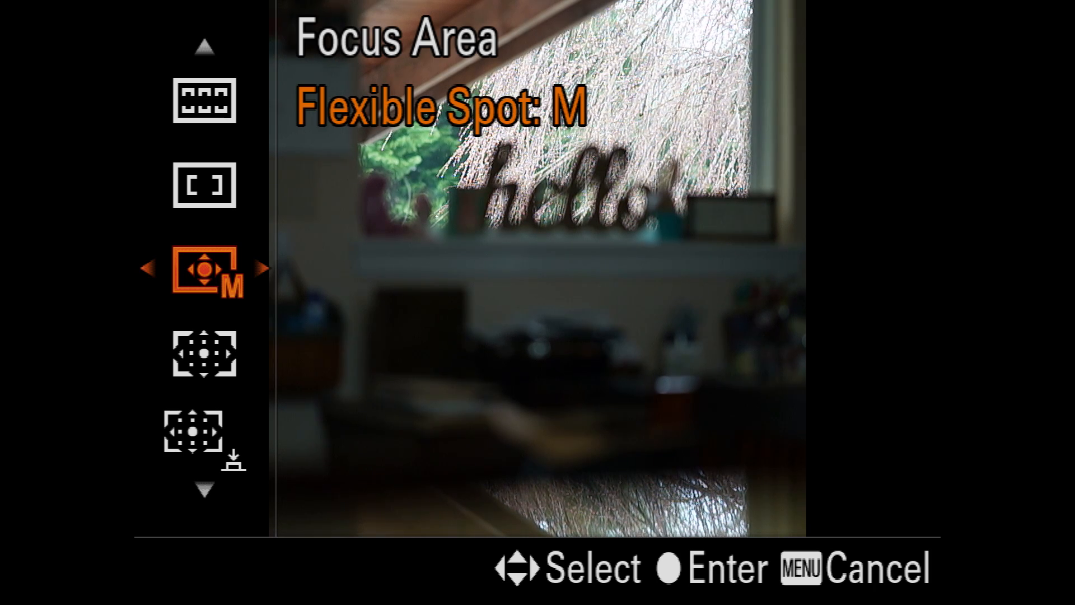
pyautogui.scroll(-3)
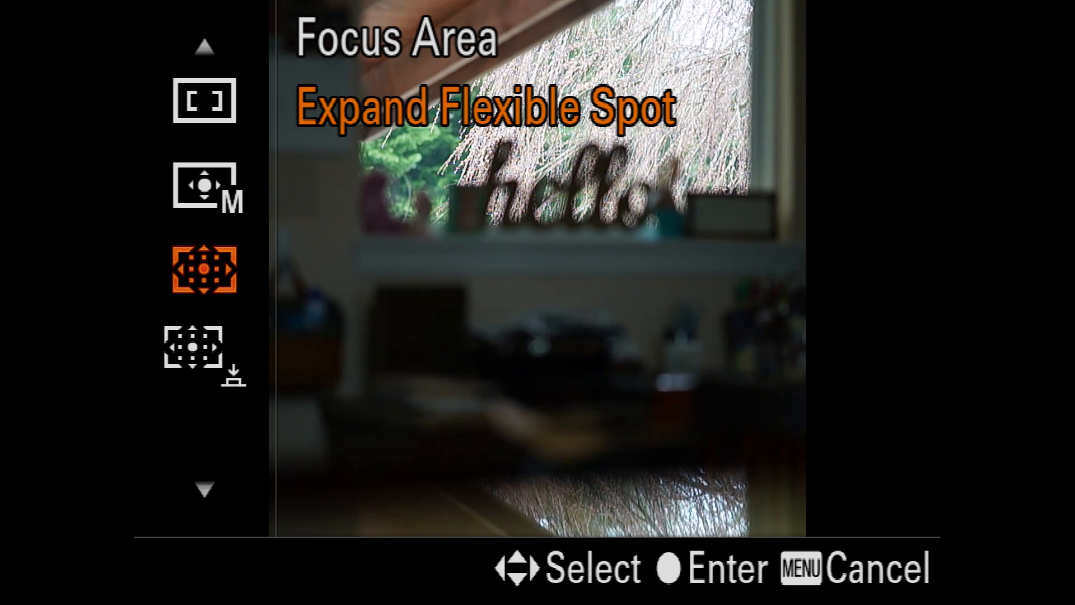
pyautogui.scroll(-3)
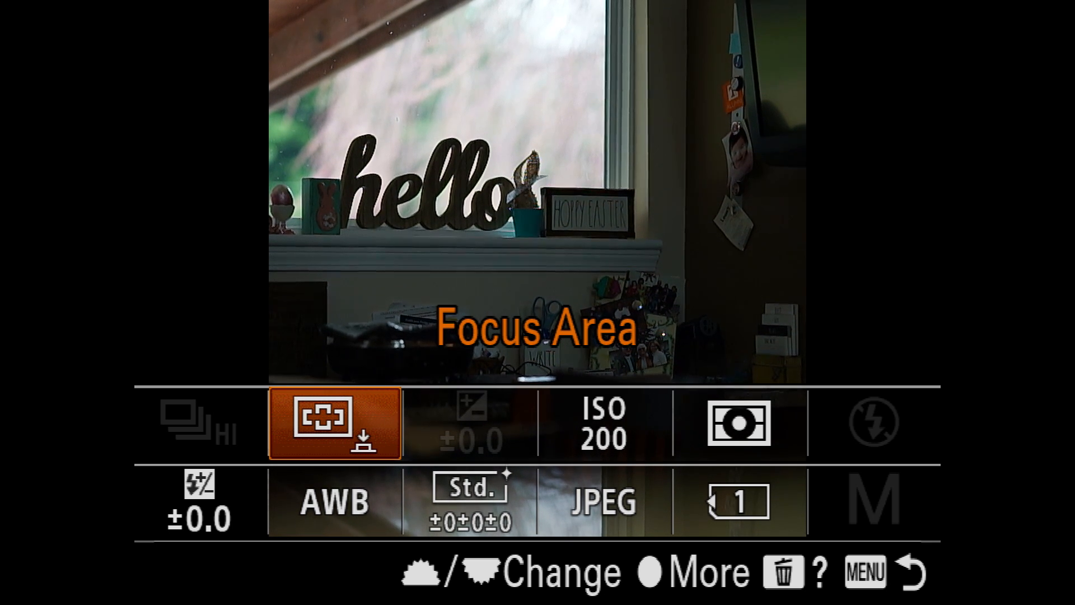
# Choose Tracking: Expand Flexible Spot and return to live view with focus locked on the hello sign
pyautogui.click(334, 424)
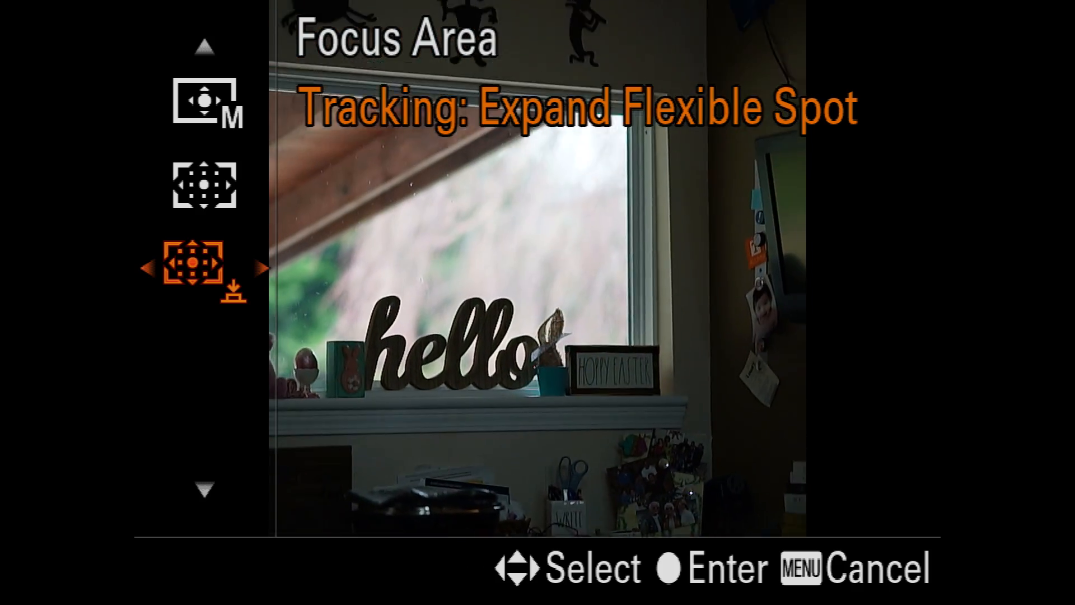
pyautogui.press('enter')
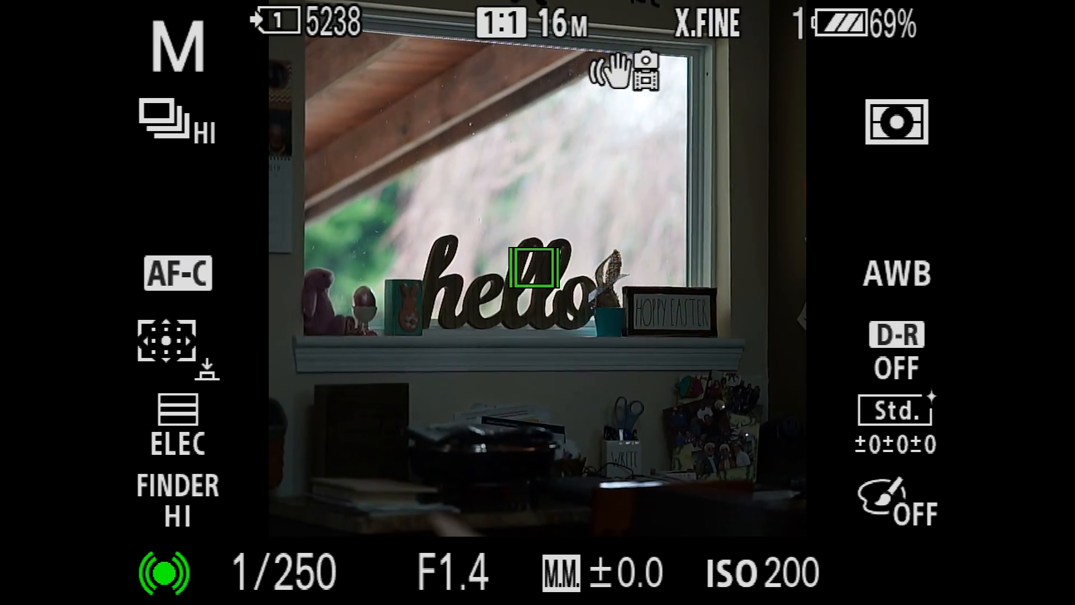